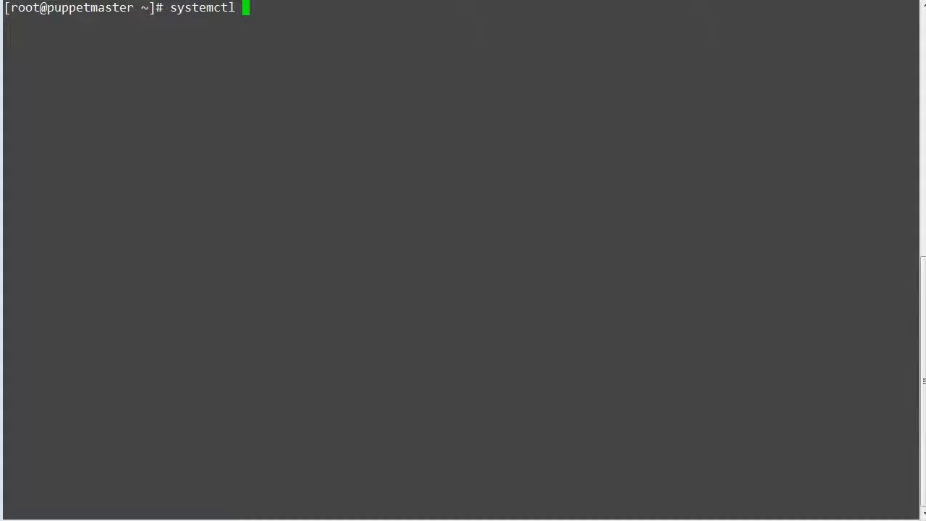
# - Run systemctl status pe-* filtered through grep -i Started to list started PE services
pyautogui.write('status')
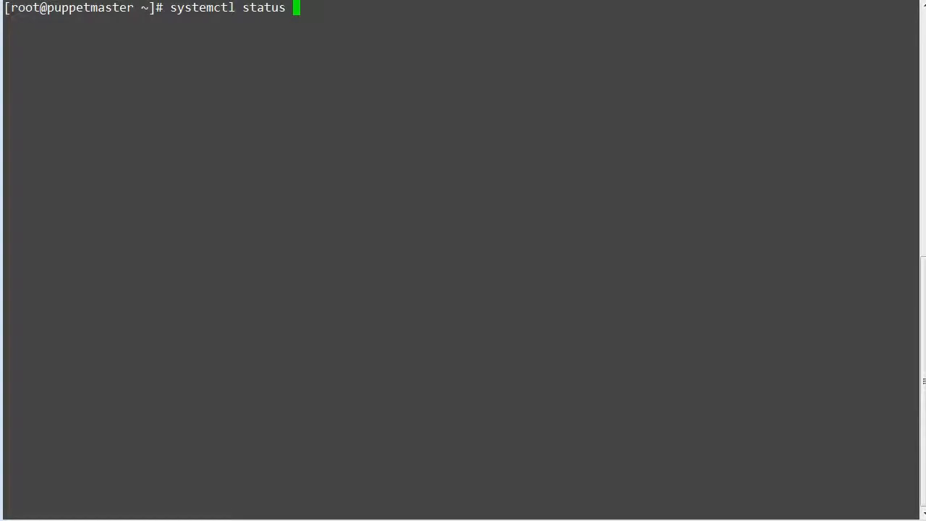
pyautogui.write('pe-*')
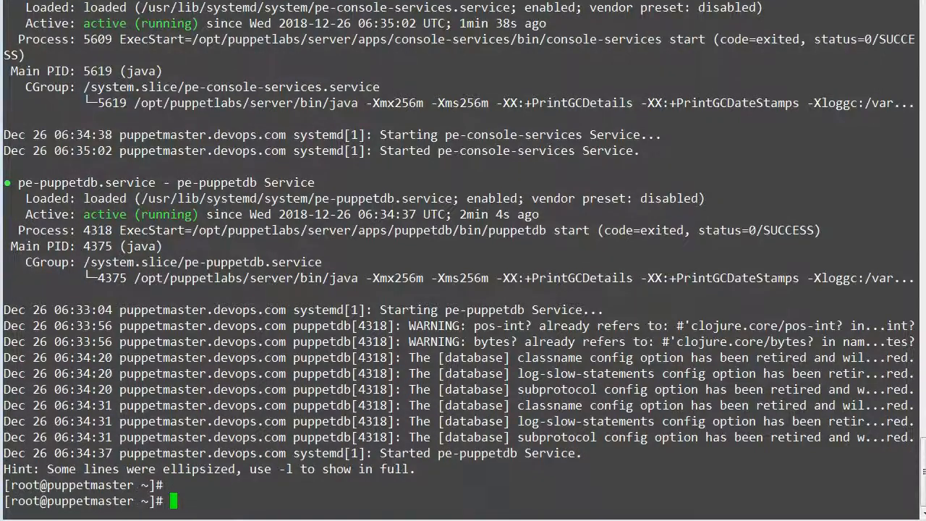
pyautogui.write('systemctl status pe-*')
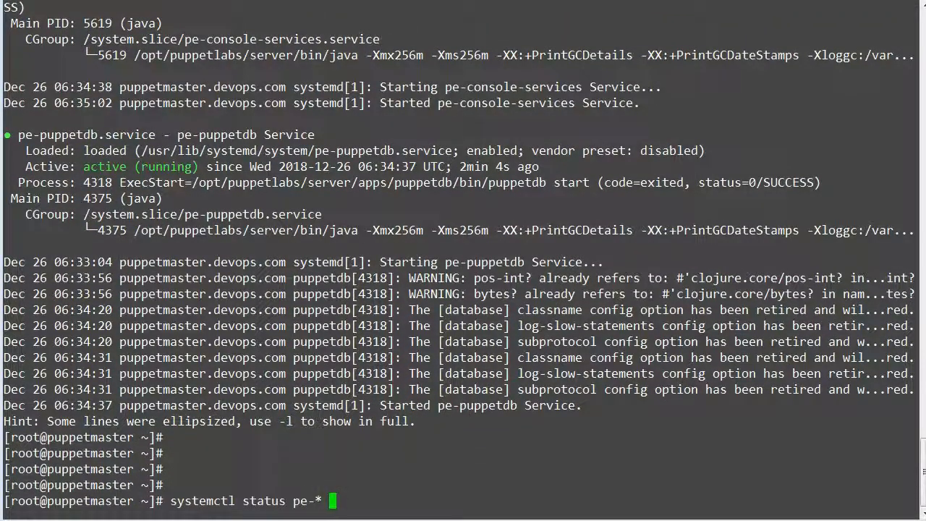
pyautogui.write('| grep')
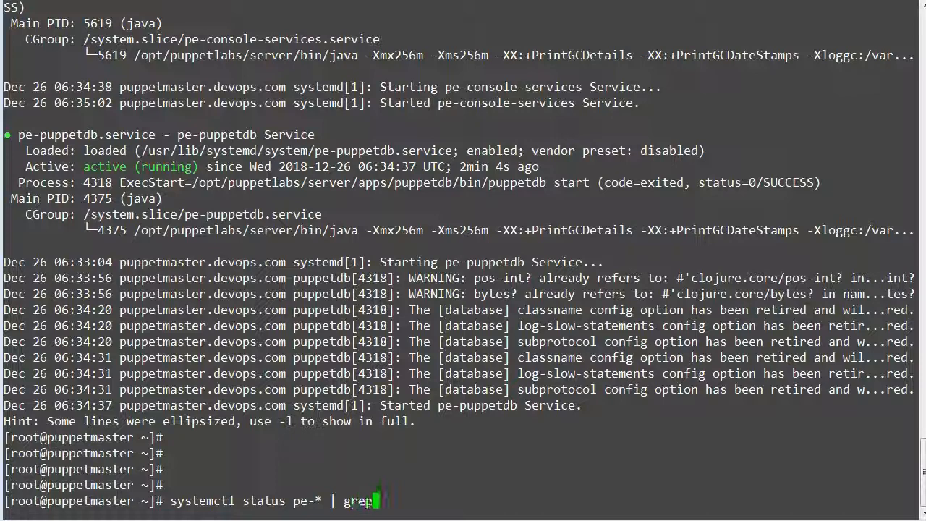
pyautogui.write('-i Started')
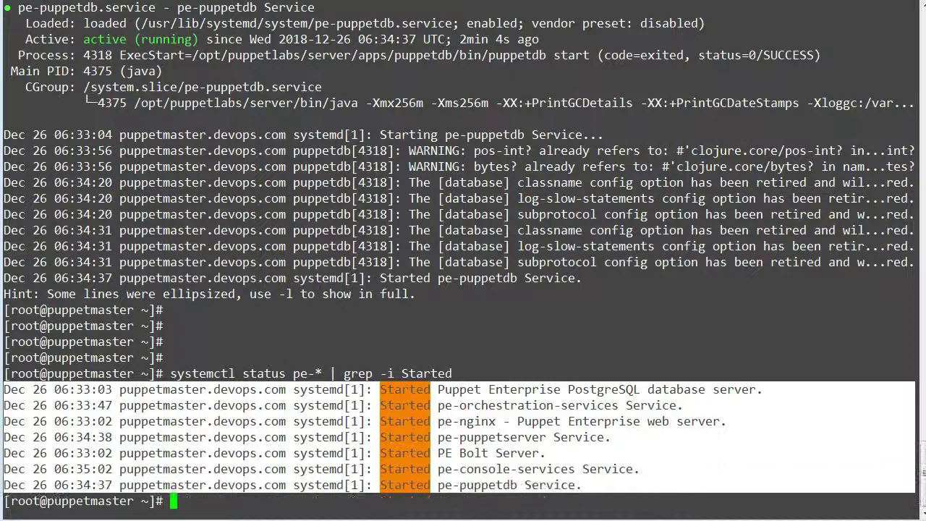
# - Clear the screen and run puppet-infrastructure status on the puppet master
pyautogui.write('cl')
pyautogui.write('p')
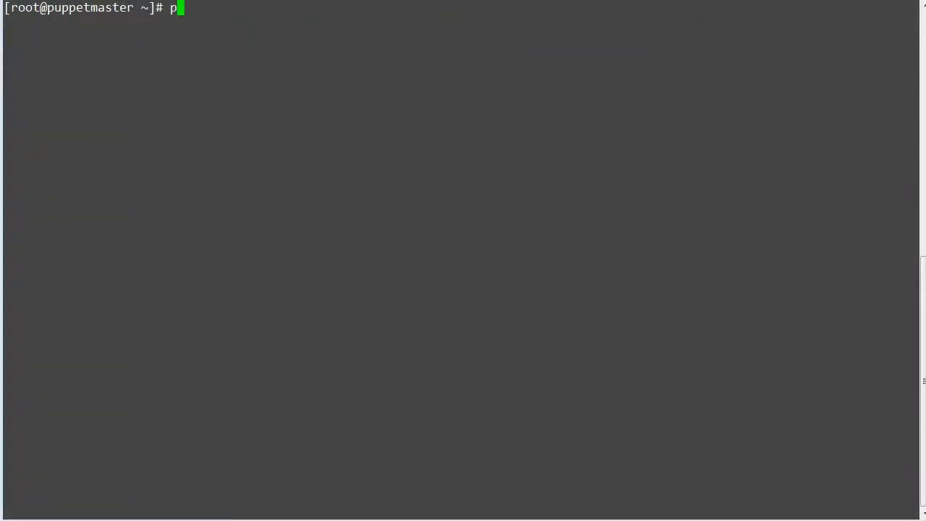
pyautogui.write('uppet-')
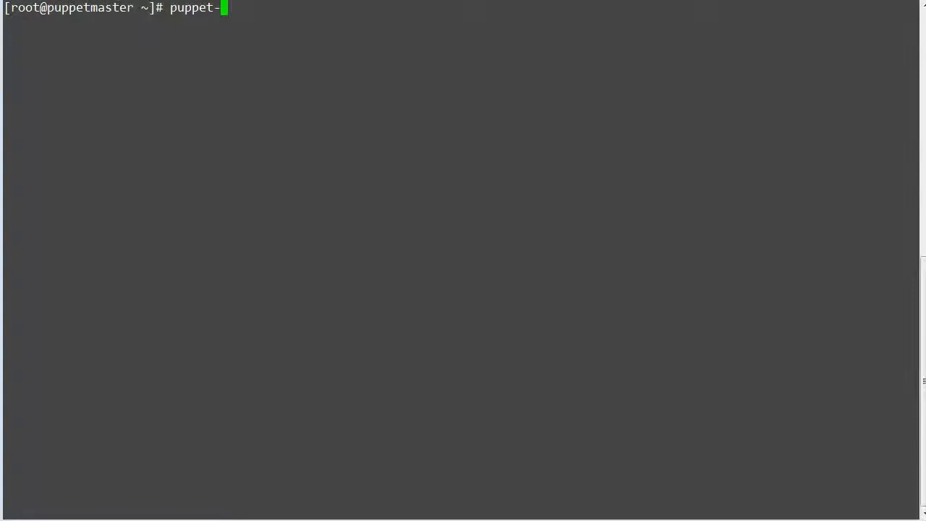
pyautogui.write('infrastructure')
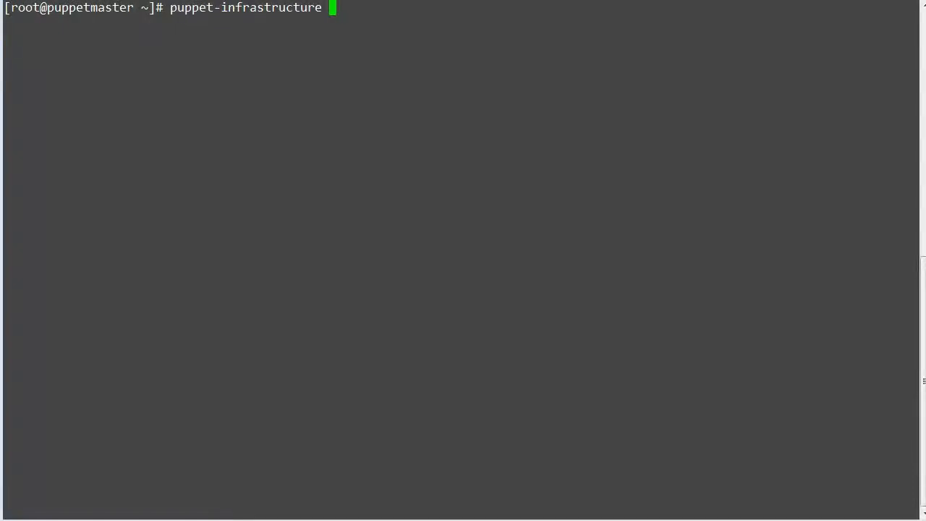
pyautogui.write('status')
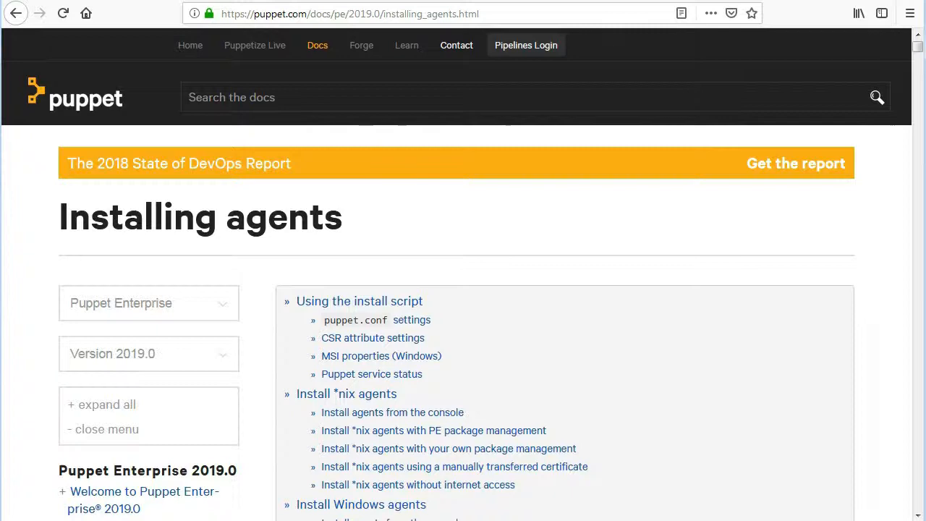
# - Scroll the Installing agents docs down to the *nix PE package management curl command
pyautogui.scroll(-3)
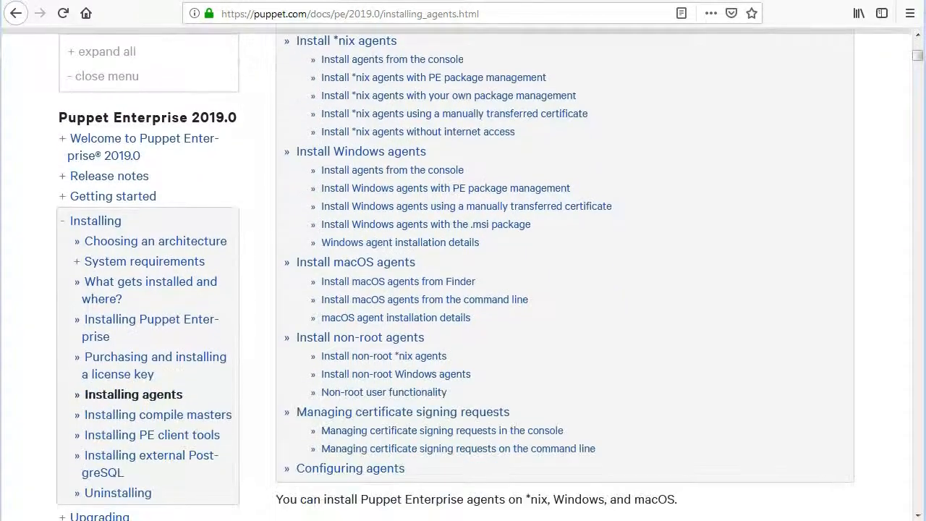
pyautogui.scroll(-3)
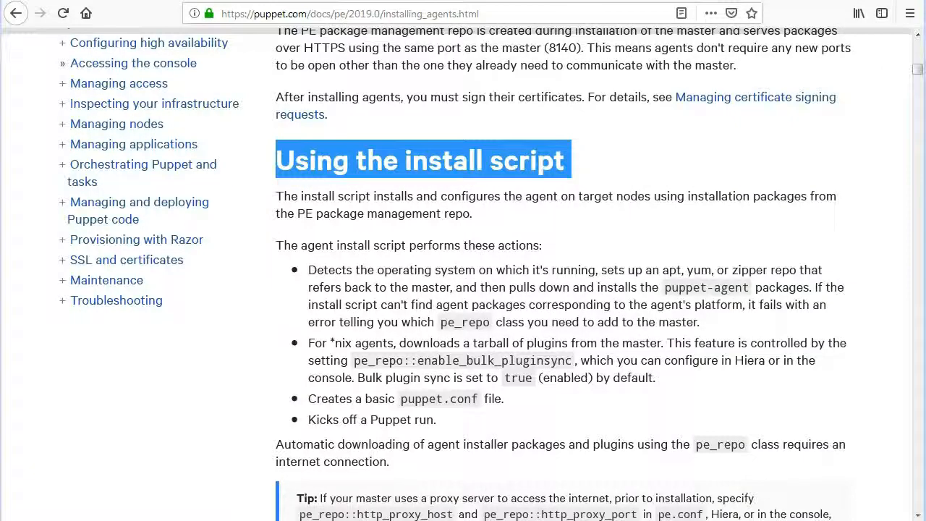
pyautogui.scroll(-3)
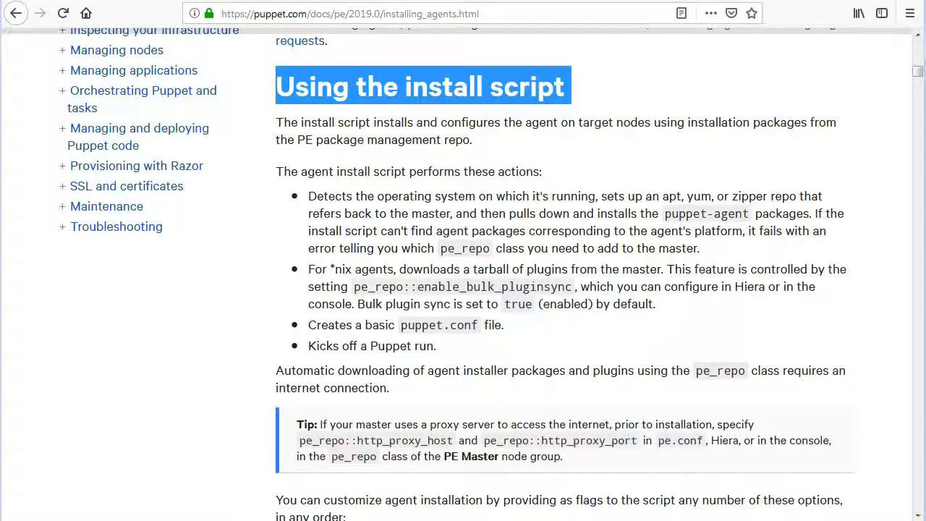
pyautogui.scroll(-3)
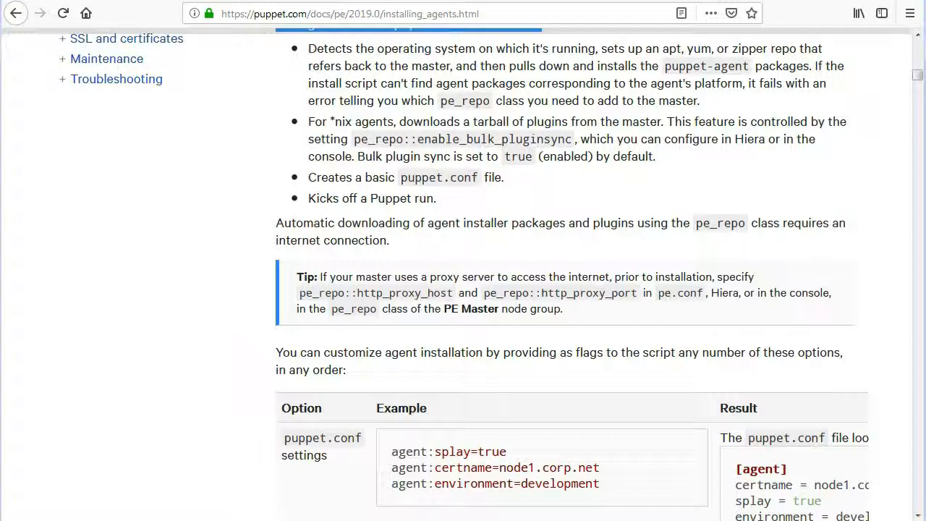
pyautogui.scroll(-3)
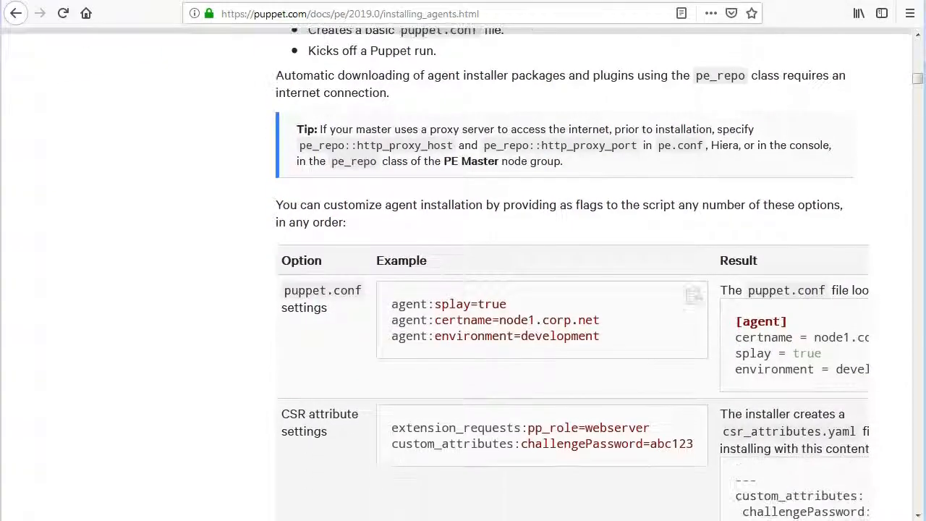
pyautogui.scroll(-3)
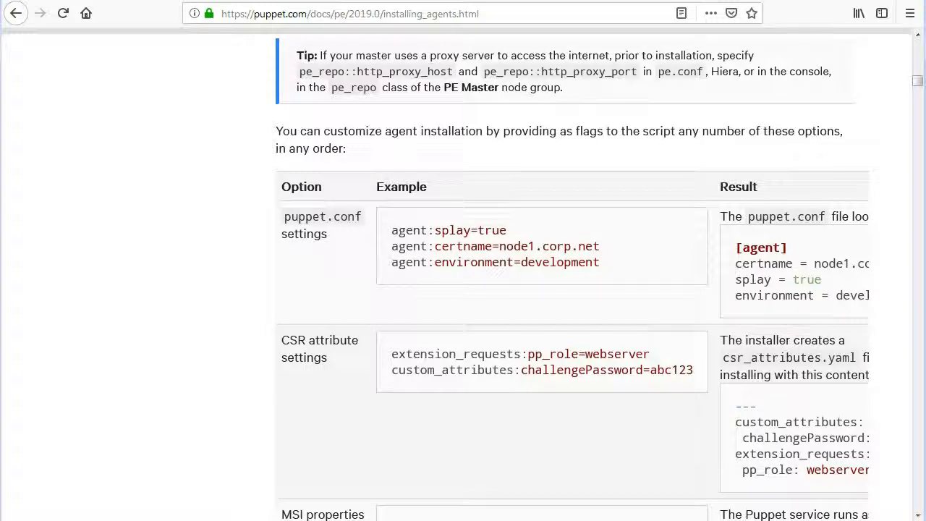
pyautogui.scroll(-3)
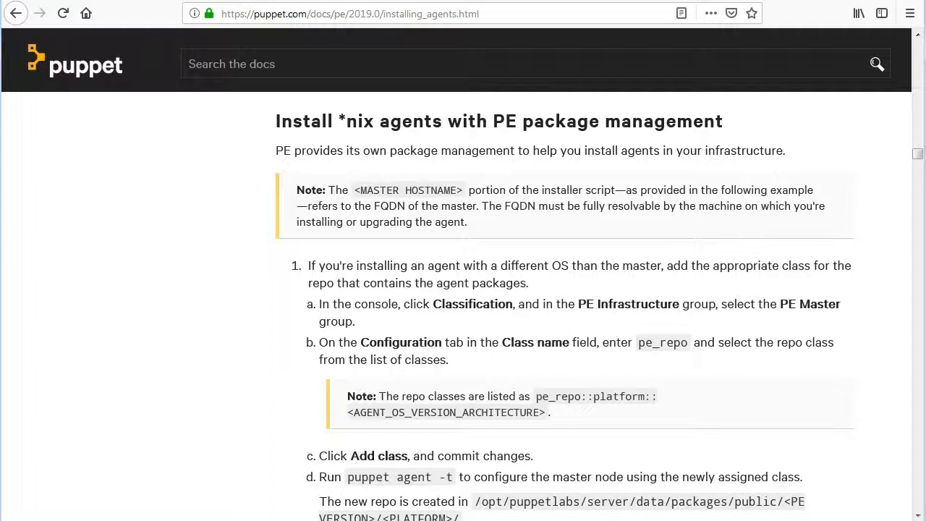
pyautogui.scroll(-3)
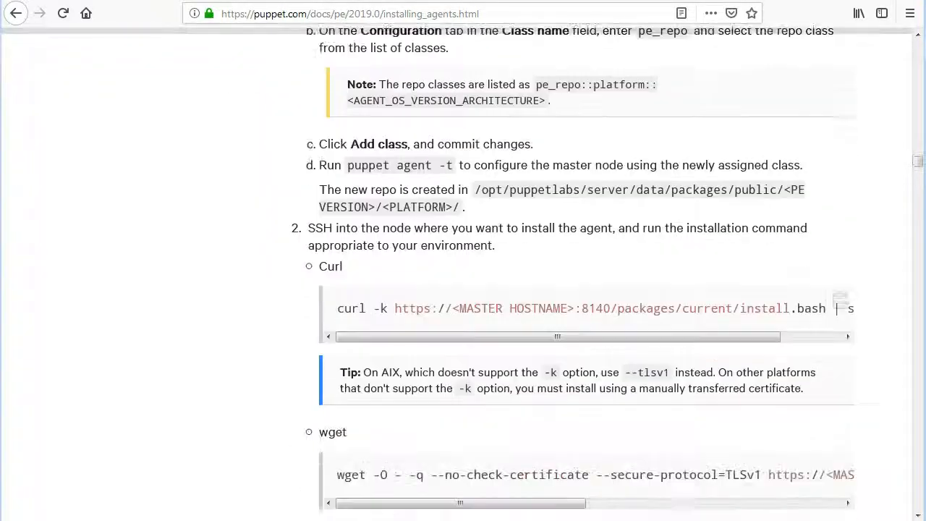
pyautogui.scroll(-3)
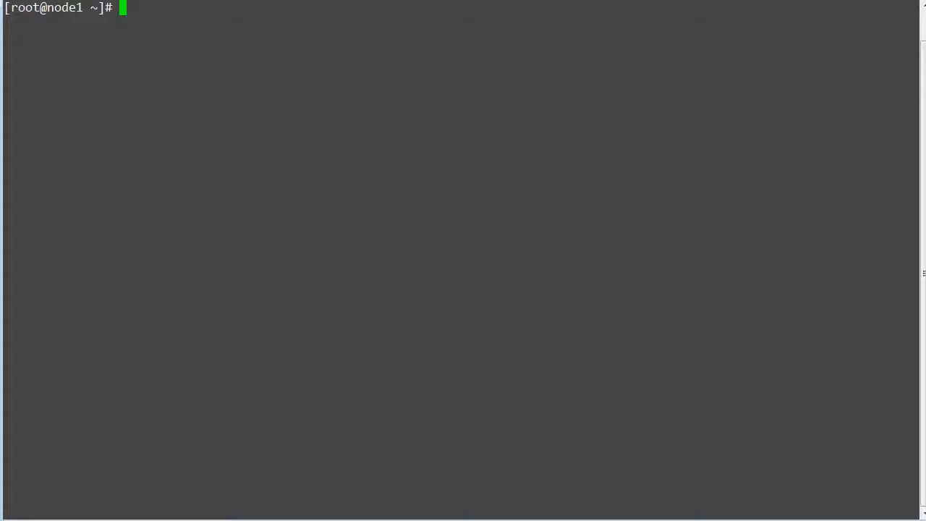
# - Enter the curl install.bash command on node1 with puppetmaster.devops.com as the master hostname
pyautogui.write('curl -k https://<MASTER HOSTNAME>:8140/packages/current/install.bash | sudo bash')
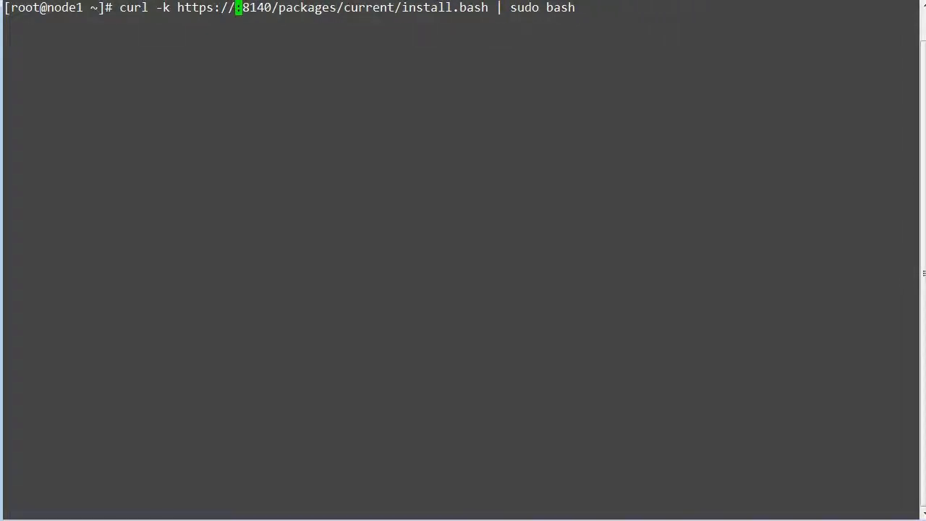
pyautogui.write('puppet')
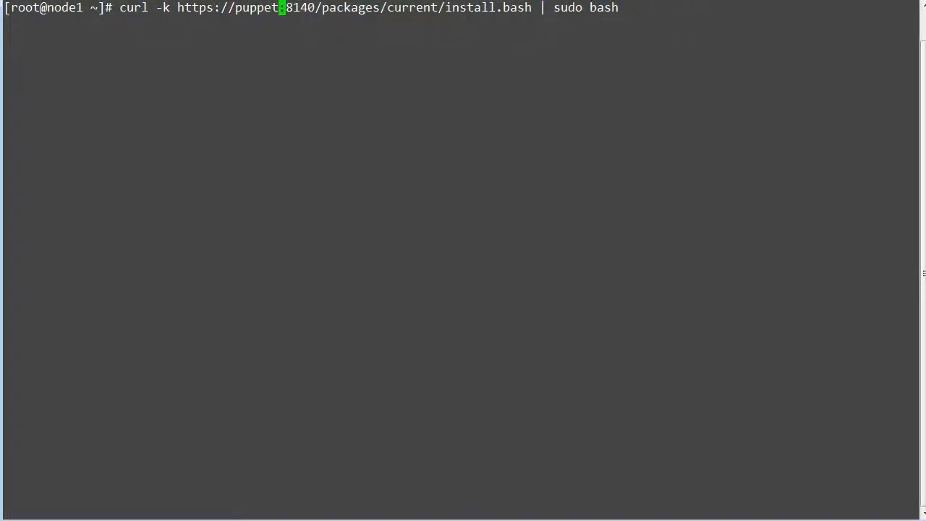
pyautogui.write('master')
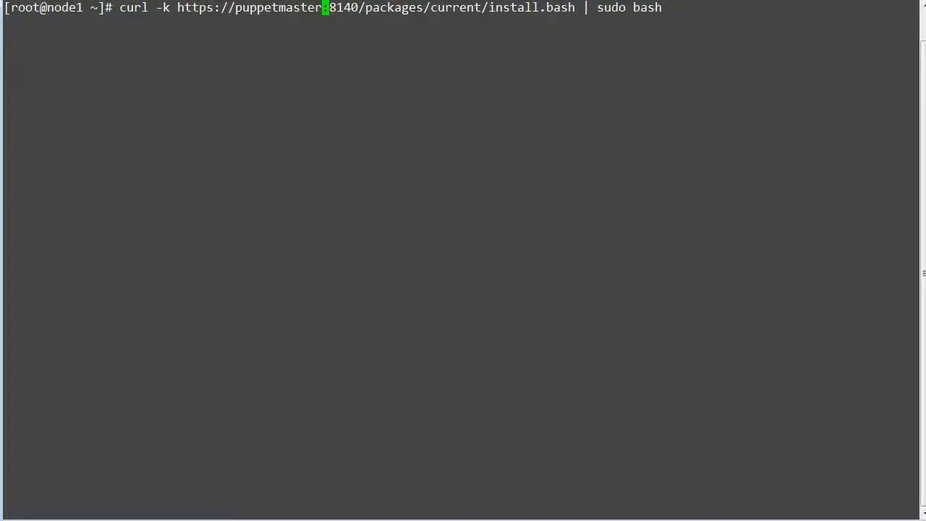
pyautogui.write('.devops.')
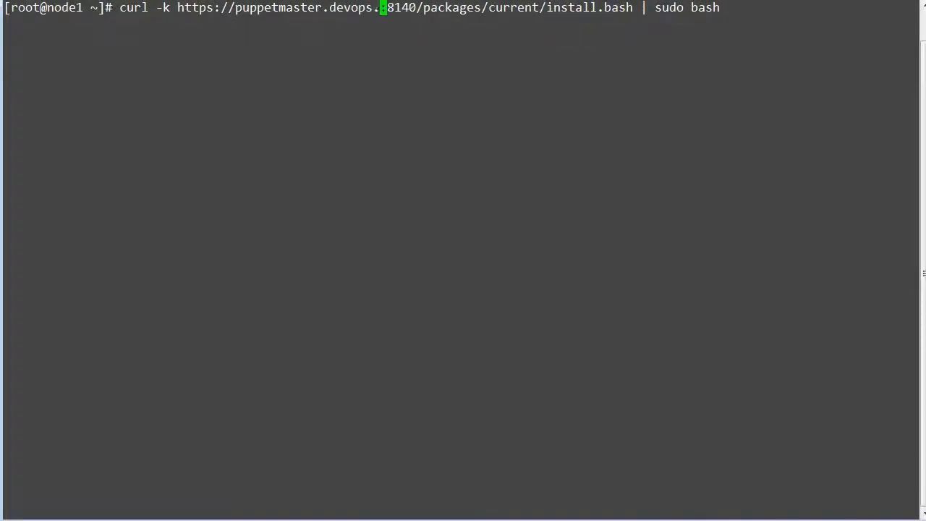
pyautogui.write('com')
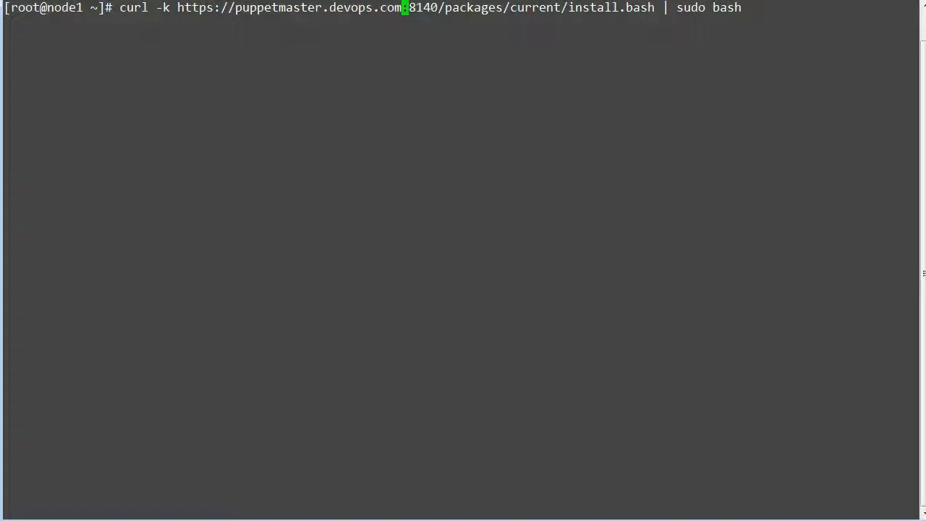
pyautogui.write('vi /e')
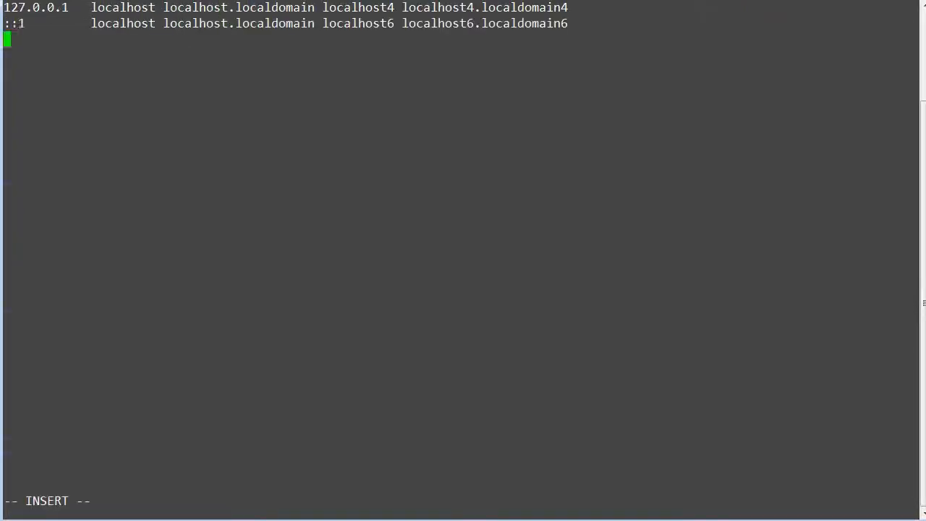
# - Add 'ipaddressofpuppetmaster puppetmaster.devops.com puppetmaster' to /etc/hosts and save with :wq
pyautogui.write('ipaddressofd')
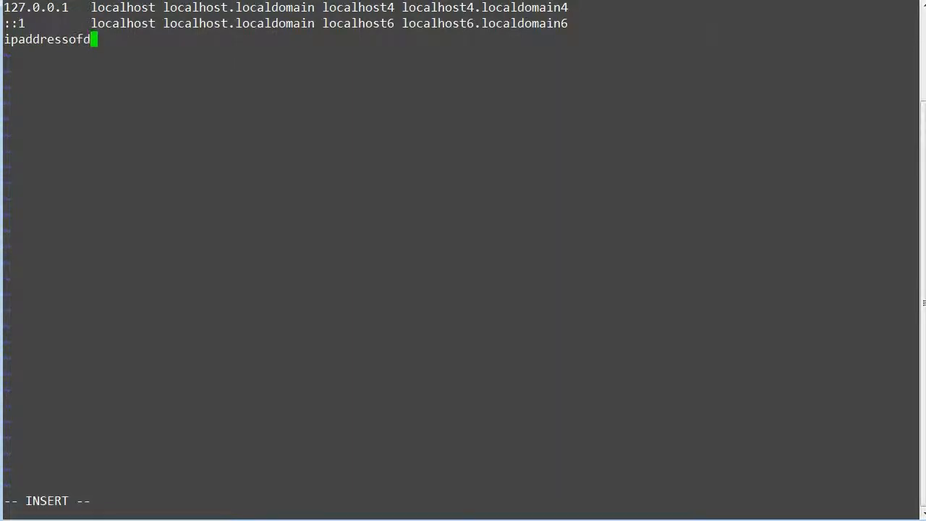
pyautogui.press('BackSpace')
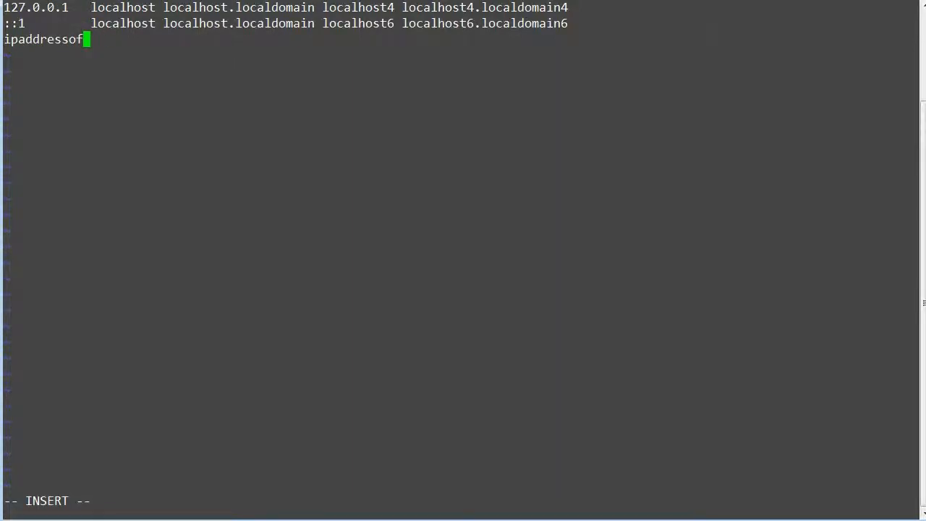
pyautogui.write('puppetmas')
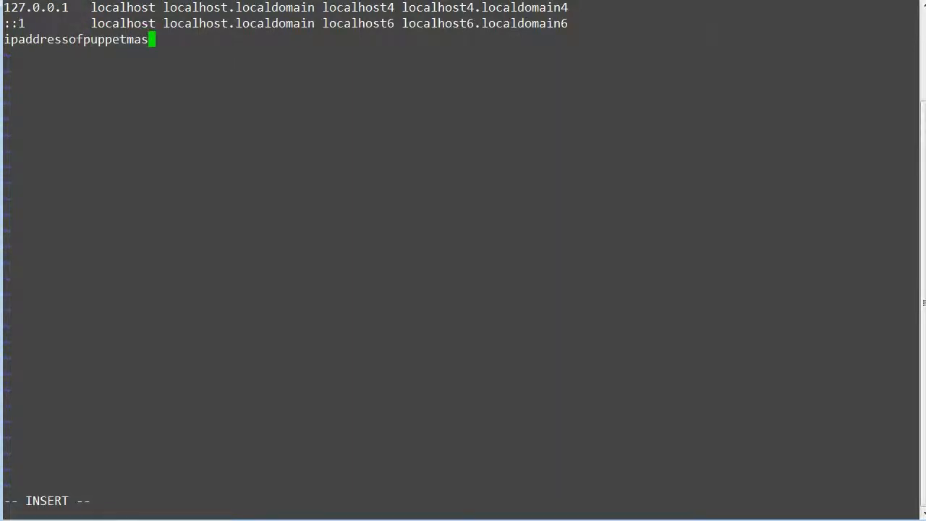
pyautogui.write('ter')
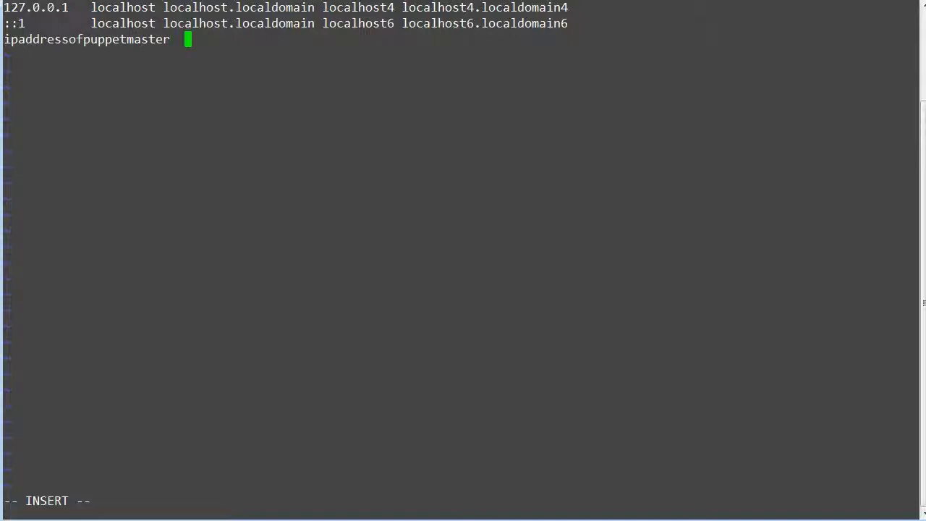
pyautogui.write('puppe')
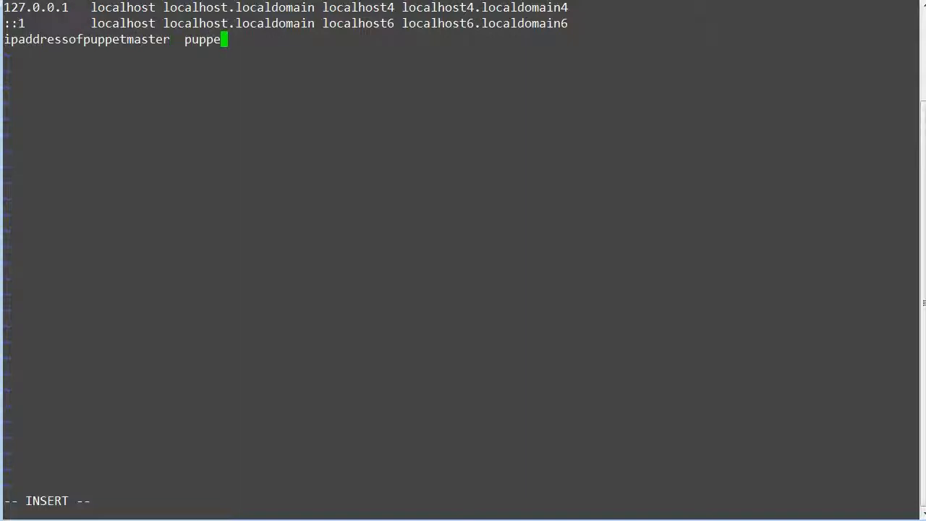
pyautogui.write('tmaster.')
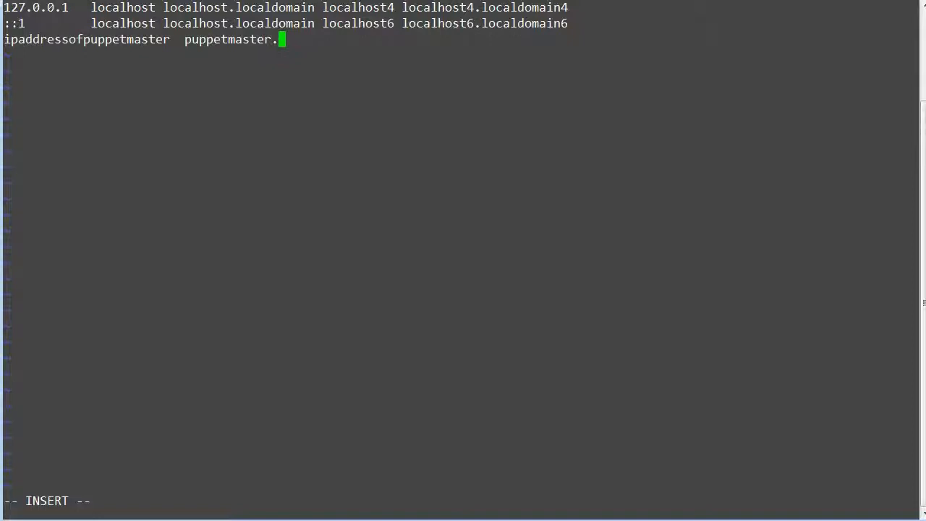
pyautogui.write('devops.o')
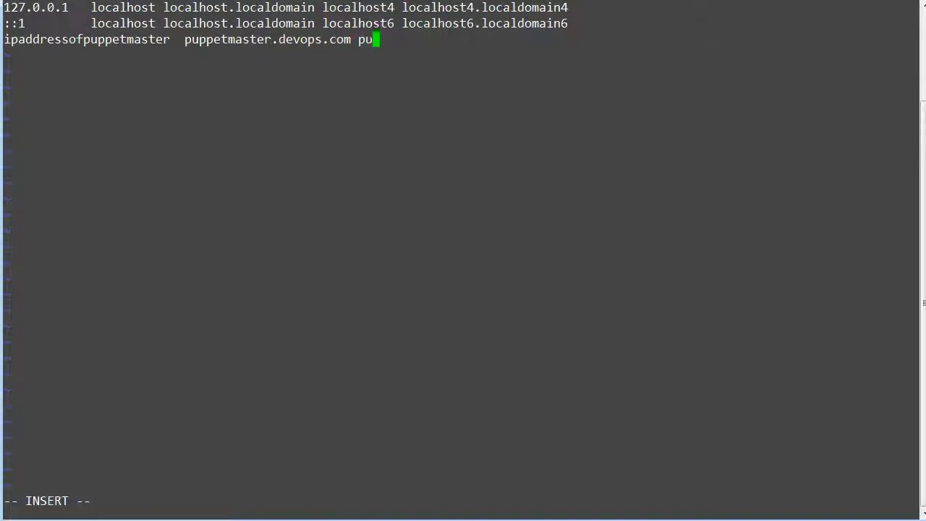
pyautogui.write('ppetmaster')
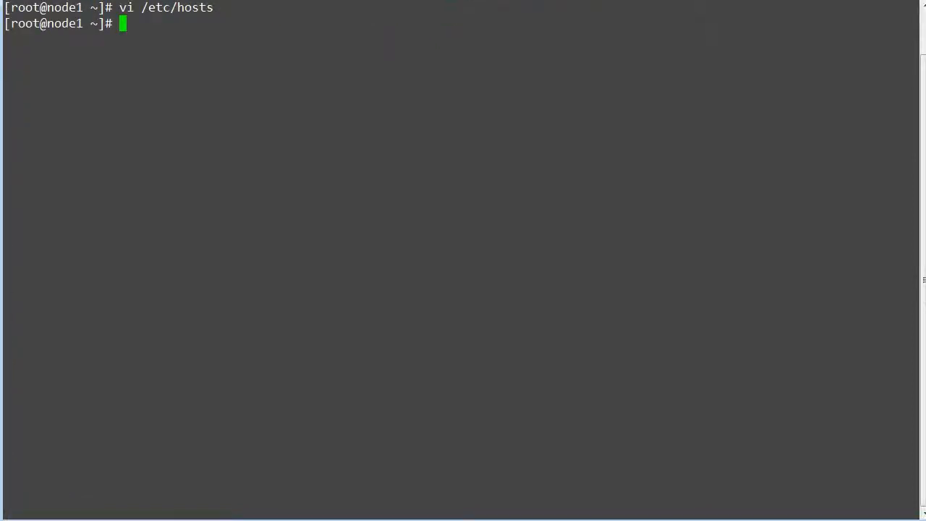
# - Ping puppetmaster.devops.com to check for 0% packet loss, then clear the screen
pyautogui.write('piu')
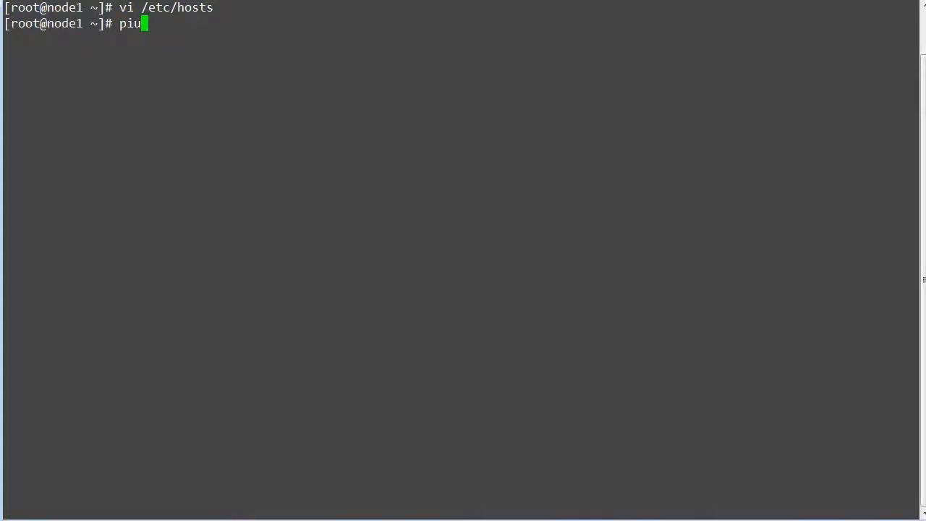
pyautogui.write('ng')
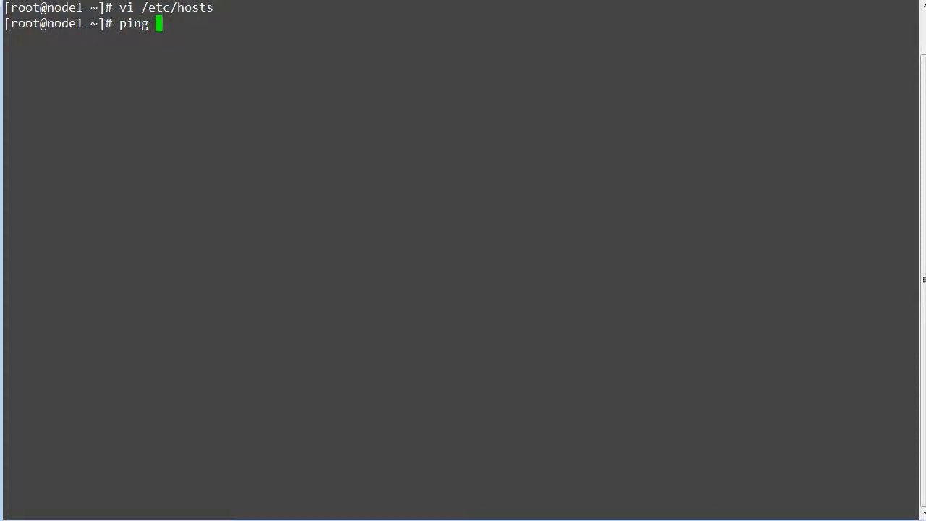
pyautogui.write('puppet,m')
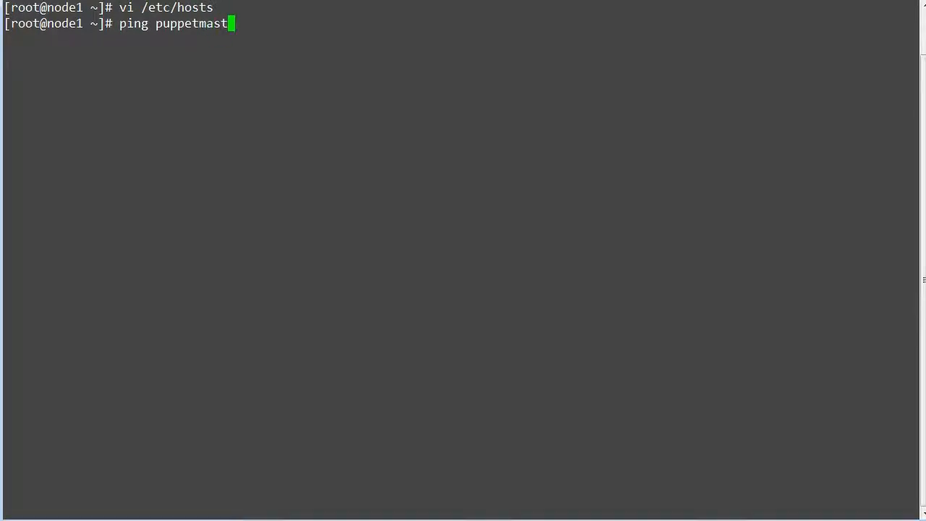
pyautogui.write('er.devops.com')
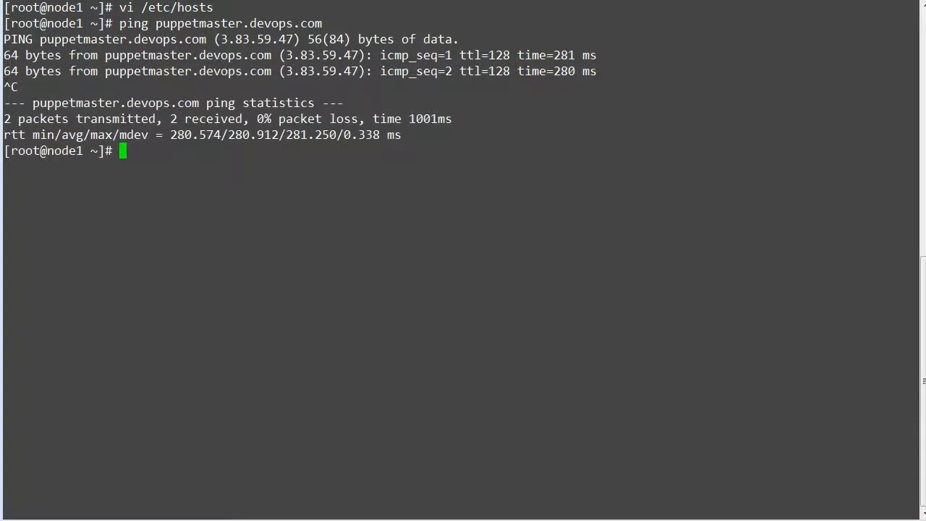
pyautogui.write('clear')
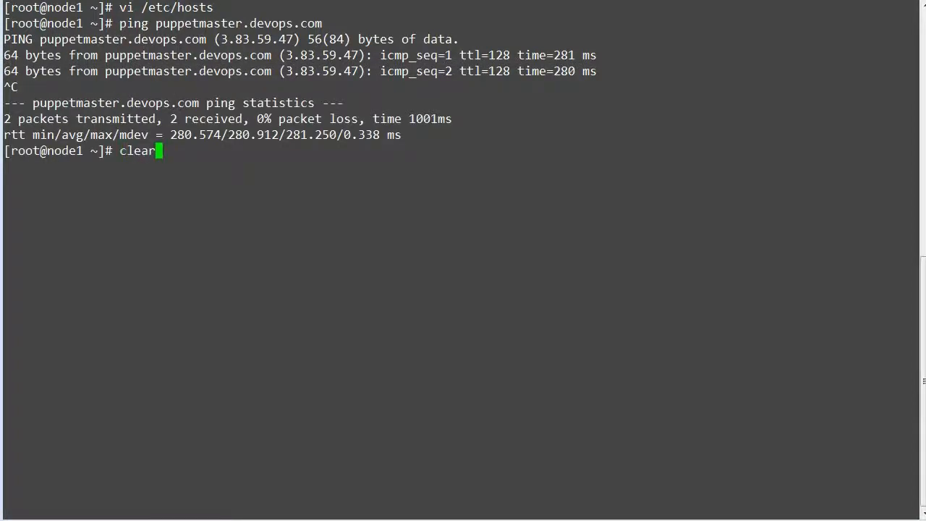
pyautogui.press('Enter')
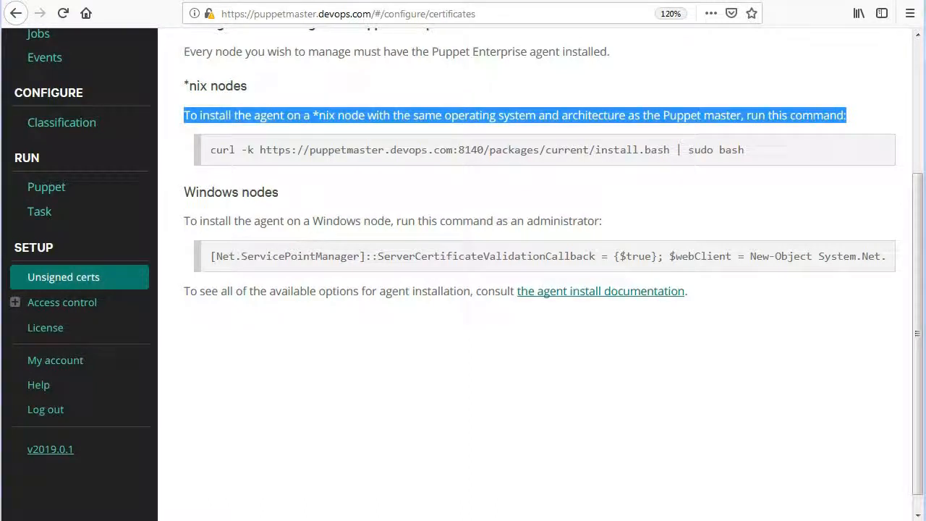
# - Copy the curl install.bash | sudo bash command from the Install an agent panel
pyautogui.rightClick(499, 149)
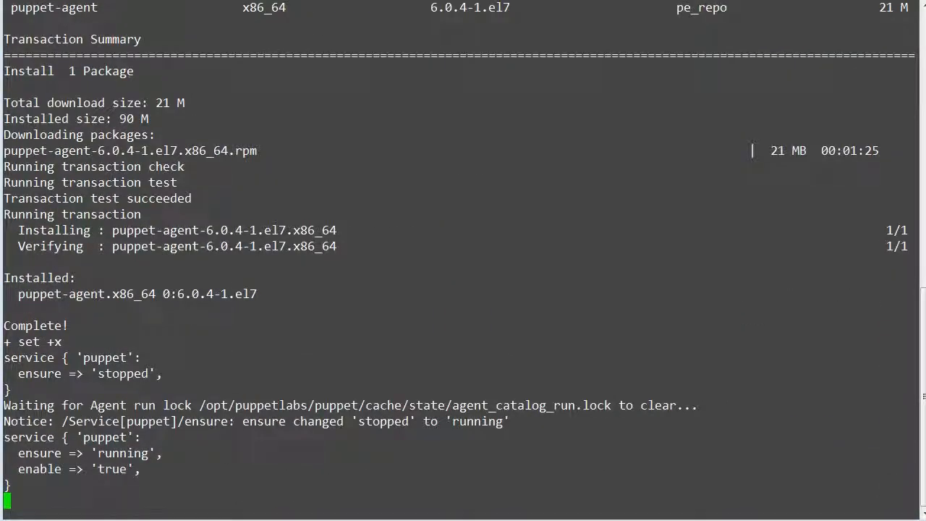
# - Scroll the installer output to confirm puppet-agent 6.0.4 installed with the puppet service enabled
pyautogui.scroll(-3)
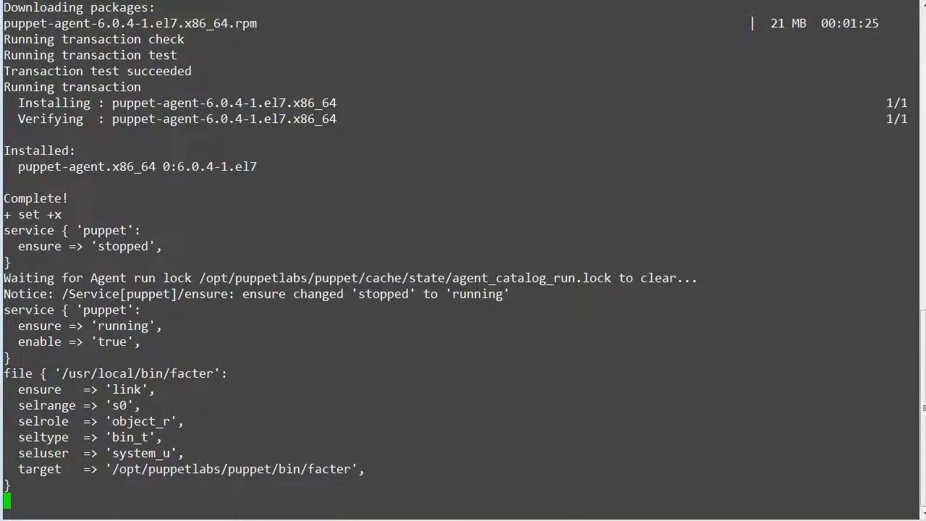
pyautogui.scroll(-3)
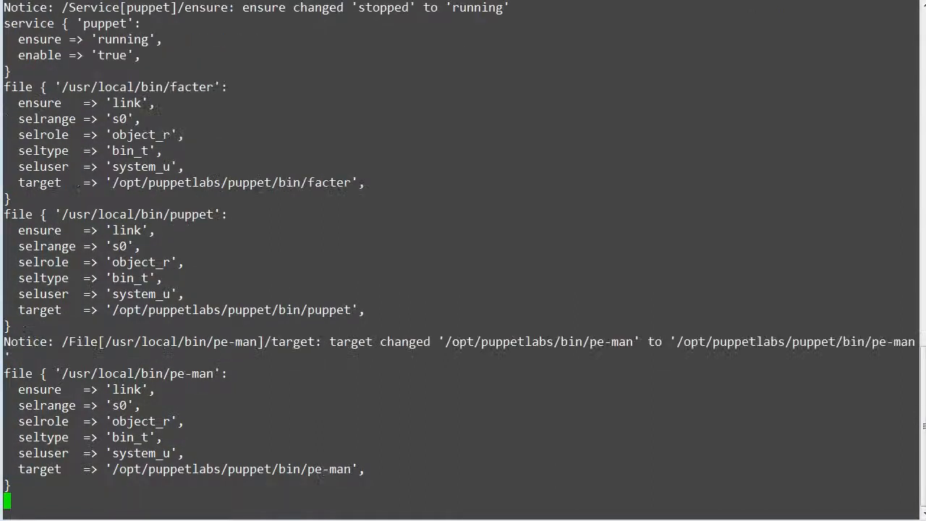
pyautogui.scroll(-3)
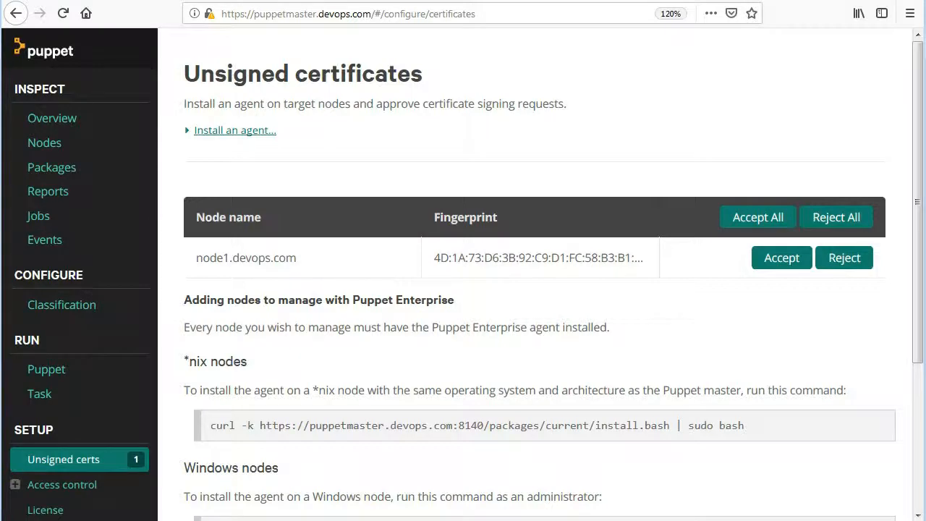
# - Select node1.devops.com in the Unsigned certs Node name column
pyautogui.doubleClick(206, 258)
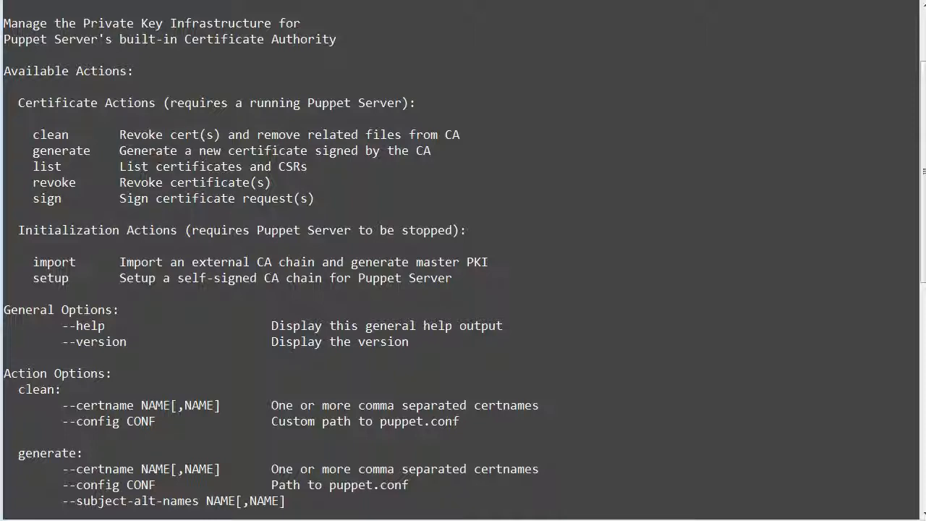
# - List pending certificate requests with puppetserver ca list
pyautogui.write('puppetmaster ~]# puppe')
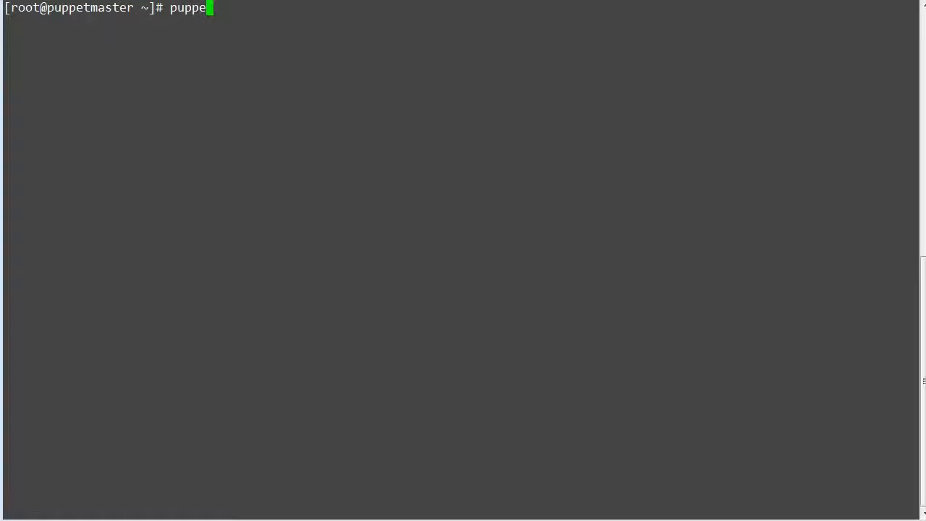
pyautogui.write('tserver')
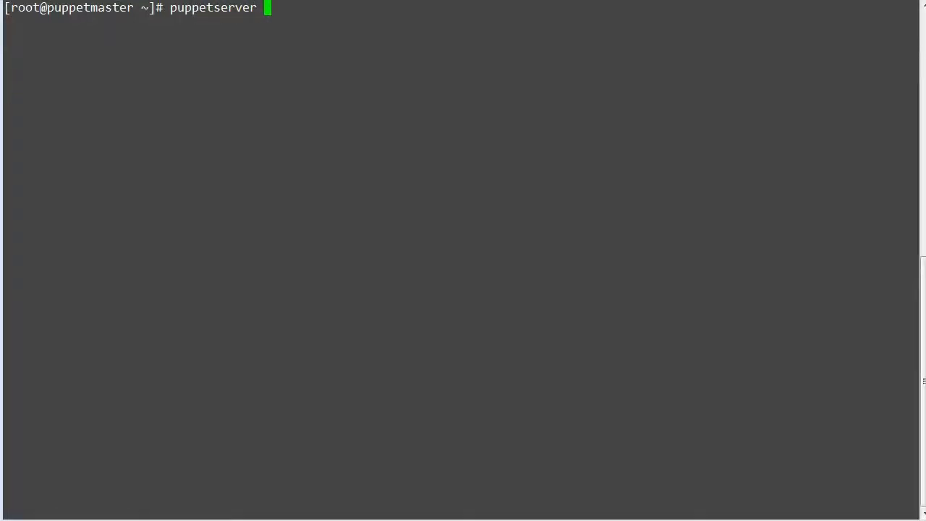
pyautogui.write('ca')
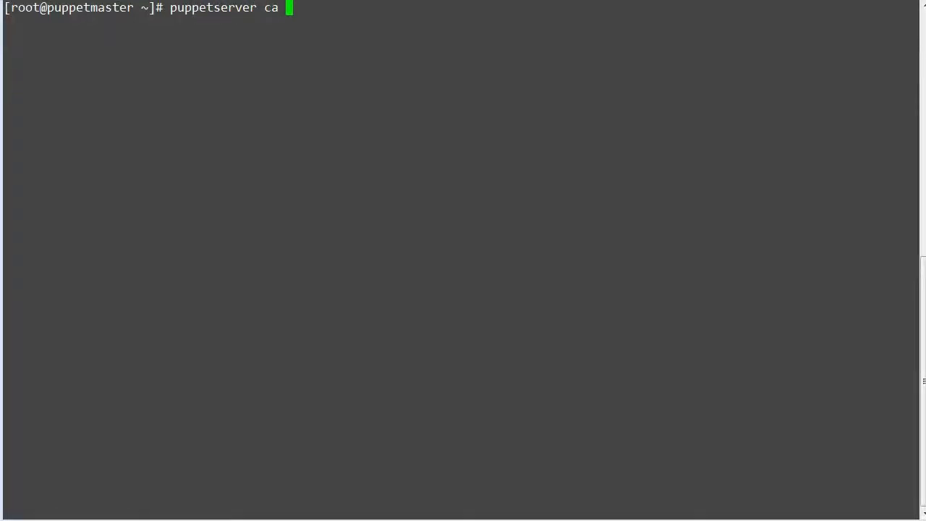
pyautogui.write('list')
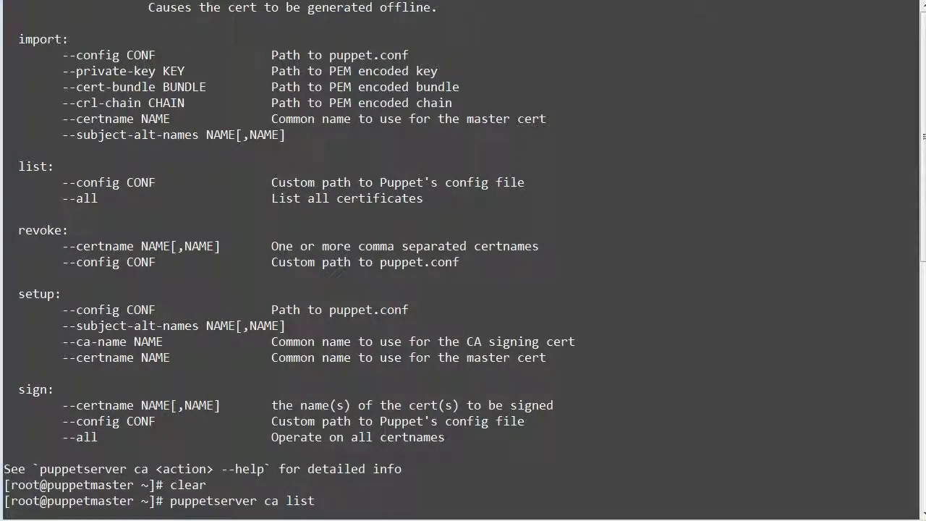
# - Enter puppetserver ca sign --certname node1.devops.com to sign node1's certificate
pyautogui.doubleClick(94, 406)
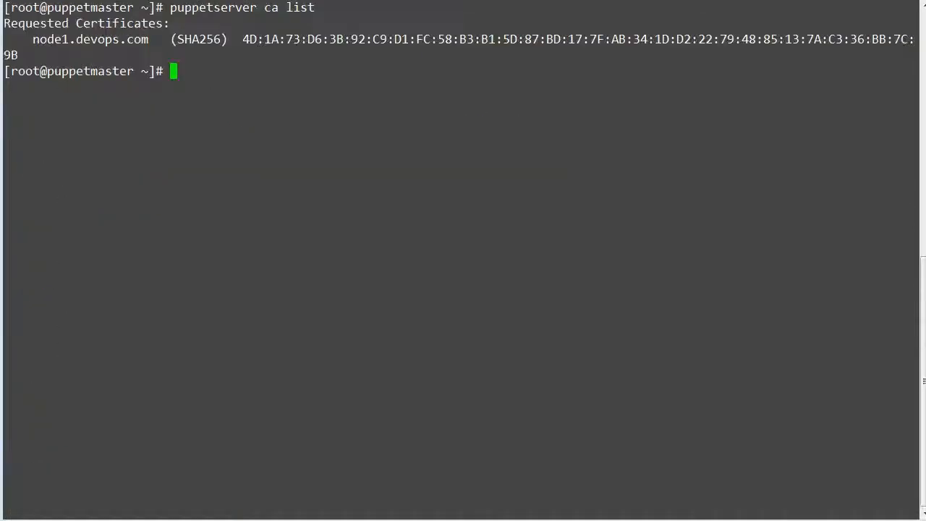
pyautogui.write('puppetserver ca')
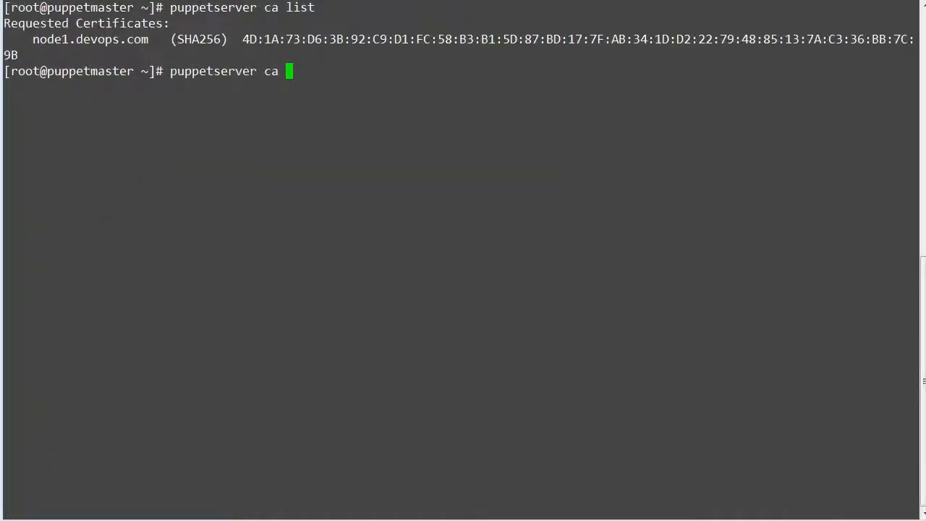
pyautogui.write('sign')
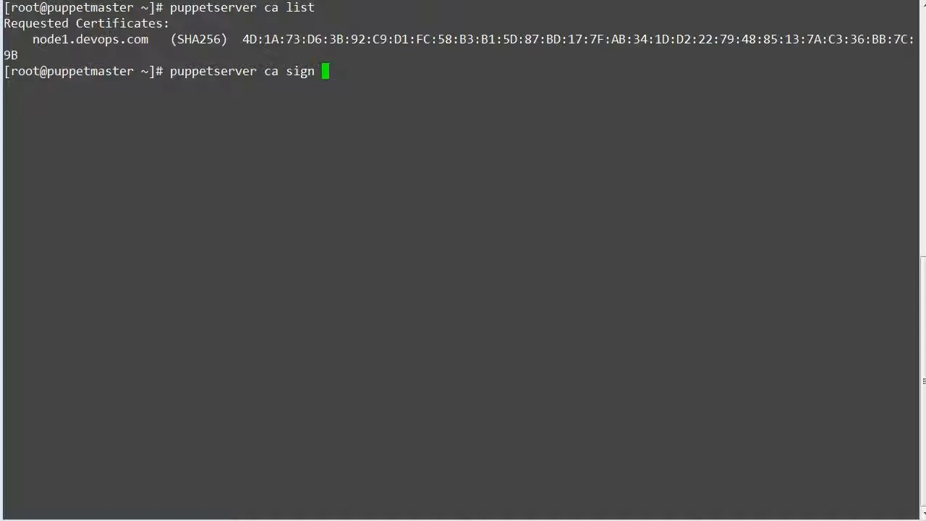
pyautogui.write('--certna')
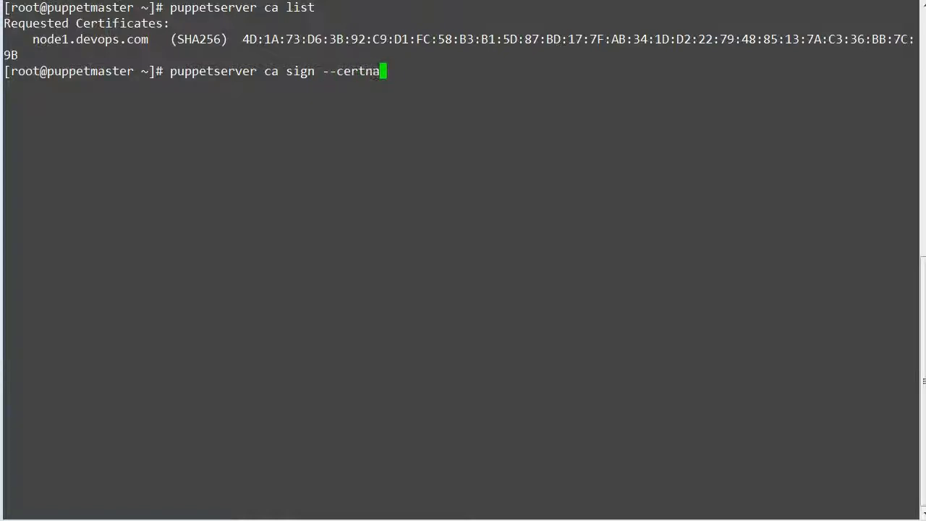
pyautogui.write('me')
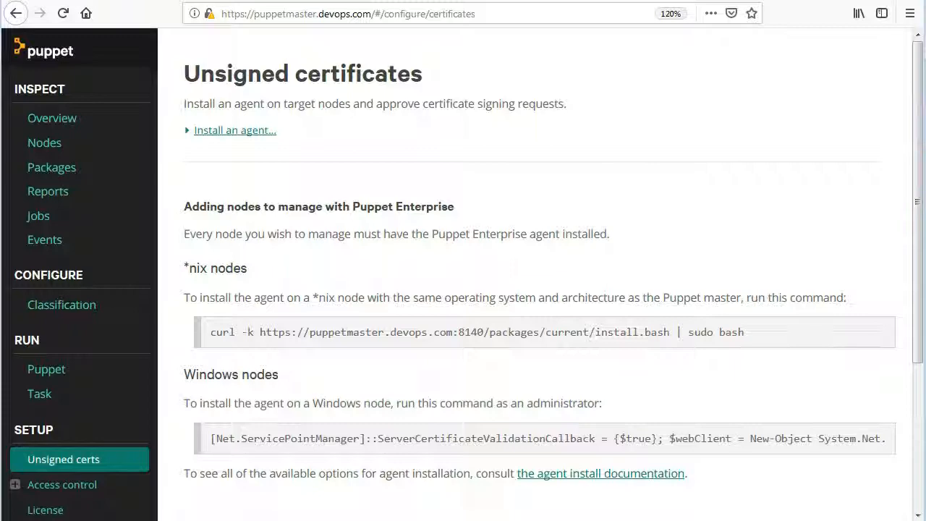
# - Confirm the Unsigned certs page shows no pending requests, then go to Inspect > Nodes
pyautogui.scroll(-3)
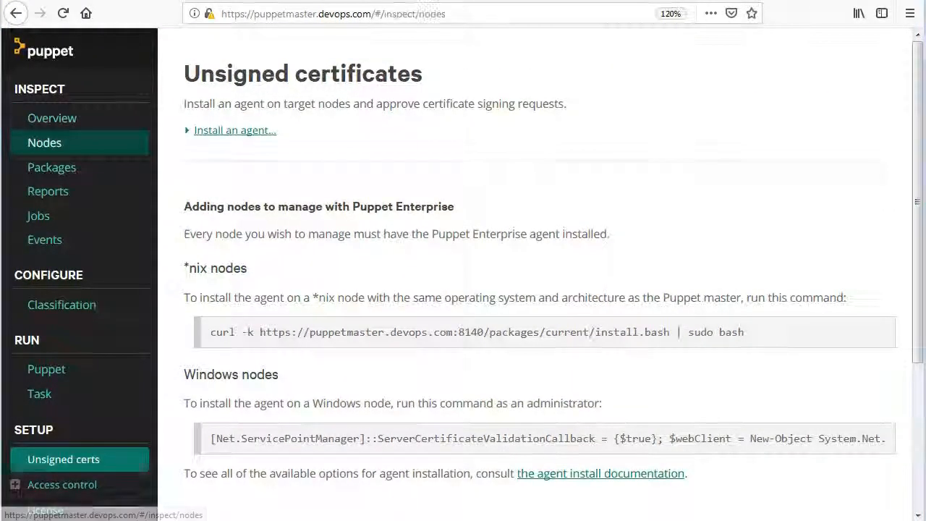
pyautogui.click(44, 142)
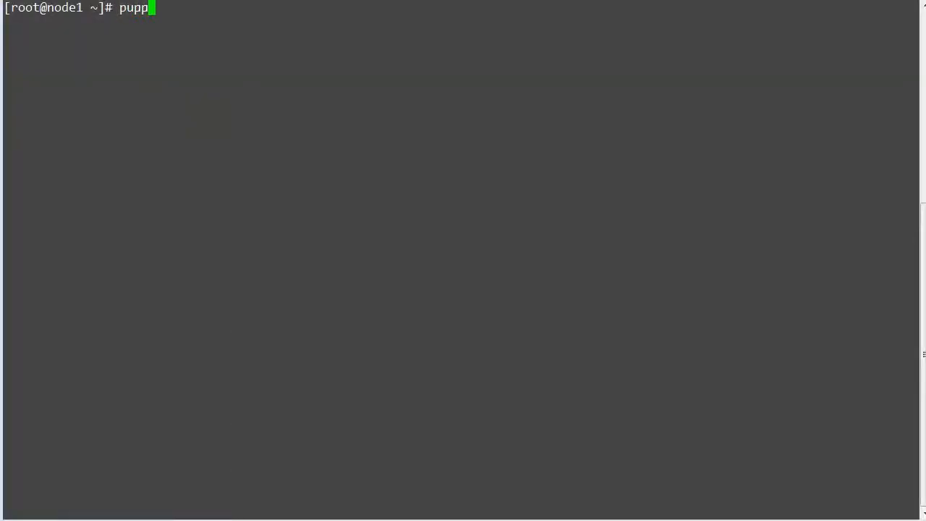
# - Enter 'puppet agent -t' on node1 to trigger an agent run
pyautogui.write('et agent')
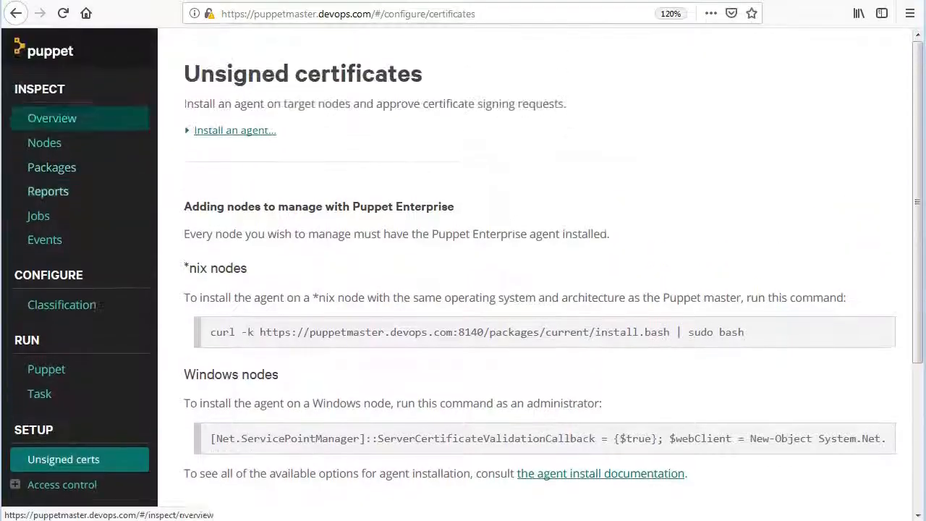
# - Open Inspect > Nodes and highlight node1.devops.com beside puppetmaster.devops.com
pyautogui.click(44, 143)
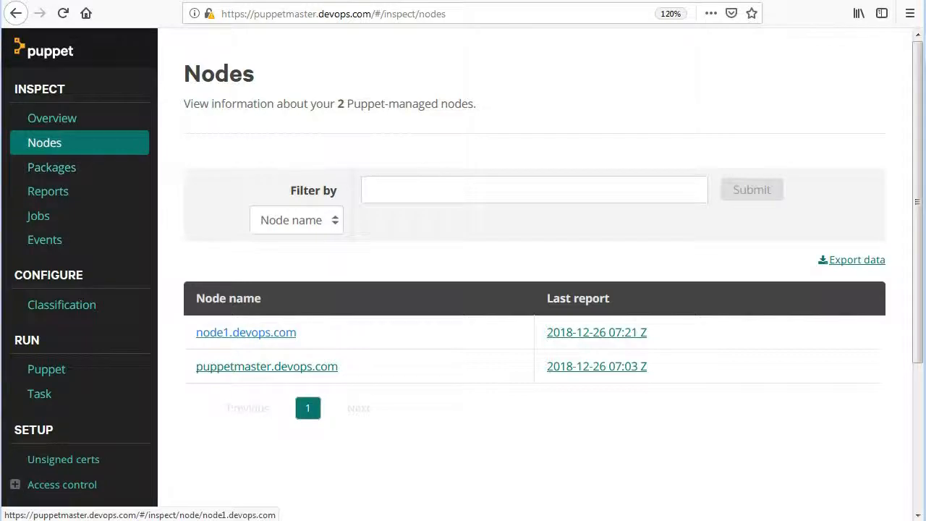
pyautogui.doubleClick(245, 332)
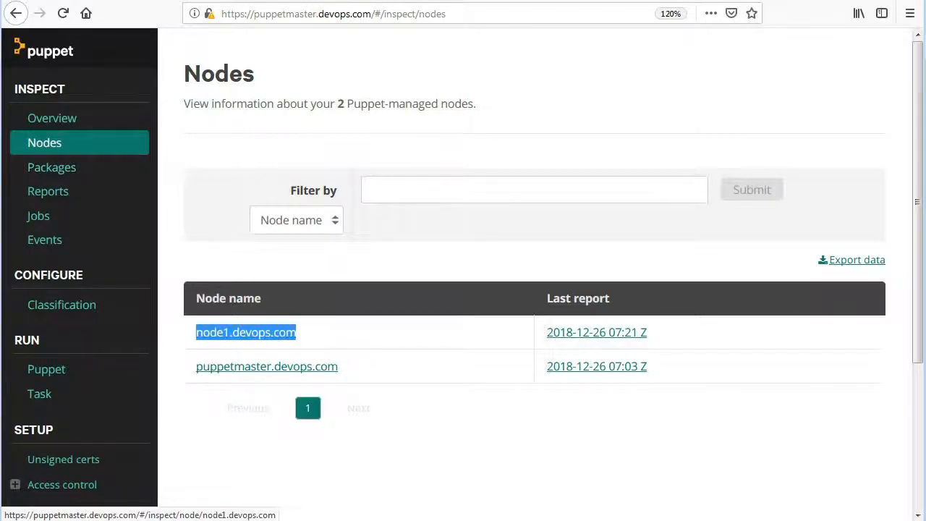